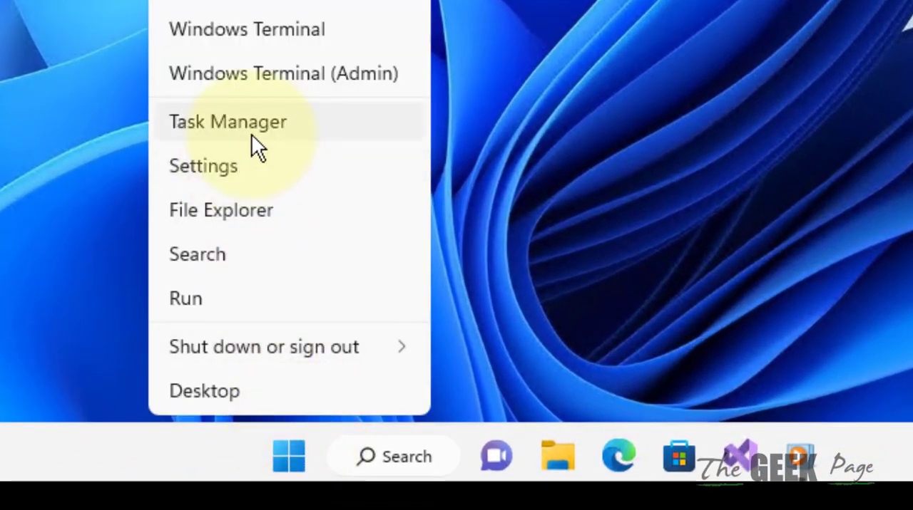
# Step: End the Windows Media Player (32 bit) task from the Task Manager process list
pyautogui.click(228, 121)
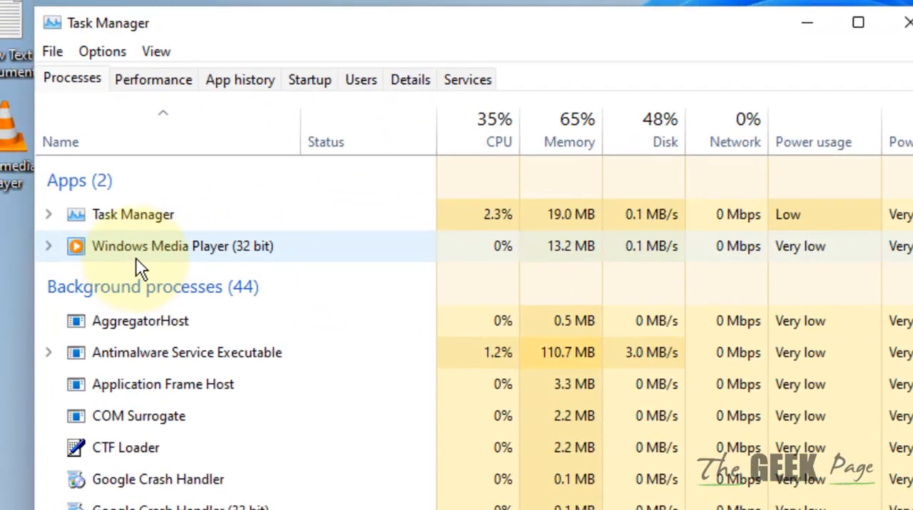
pyautogui.rightClick(157, 245)
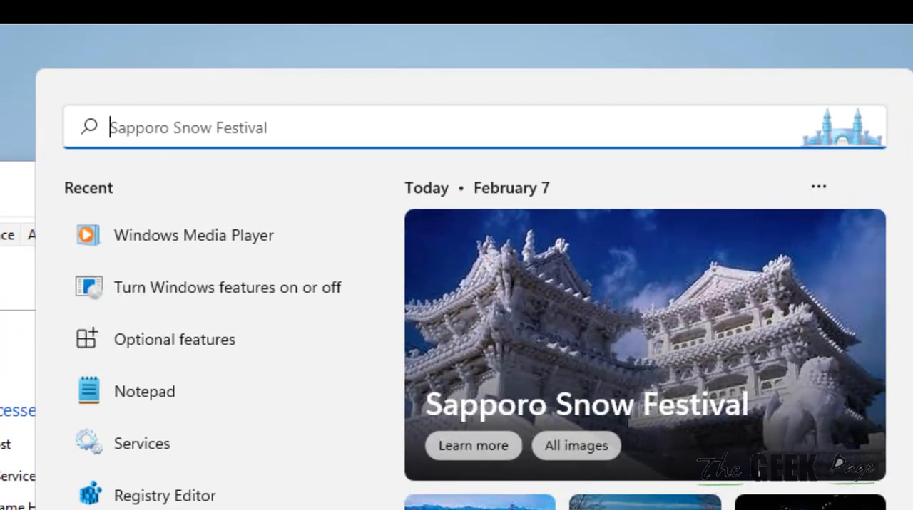
pyautogui.write('media')
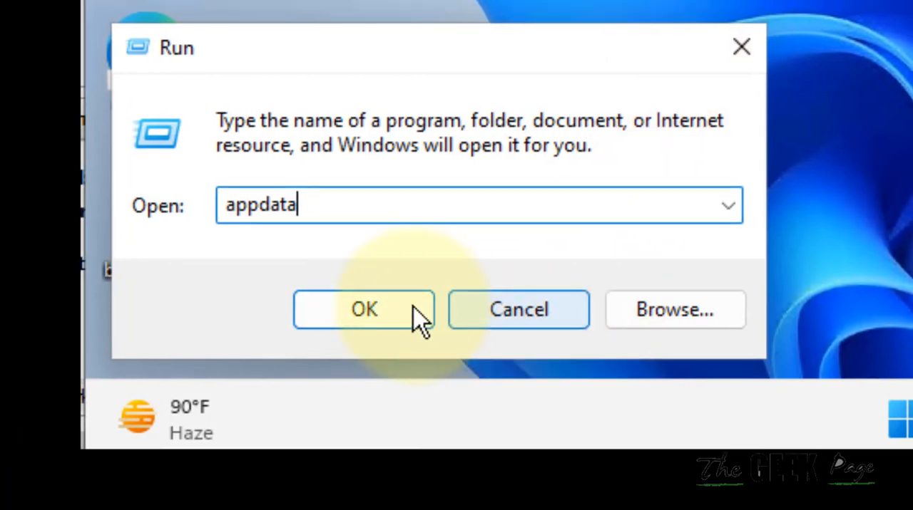
# Step: Navigate from AppData through Local and Microsoft into the Media Player folder
pyautogui.click(365, 310)
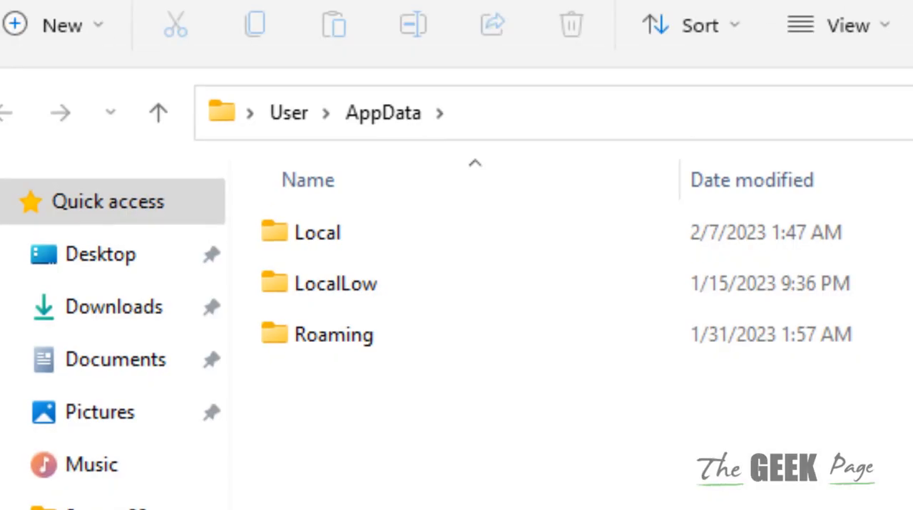
pyautogui.click(328, 232)
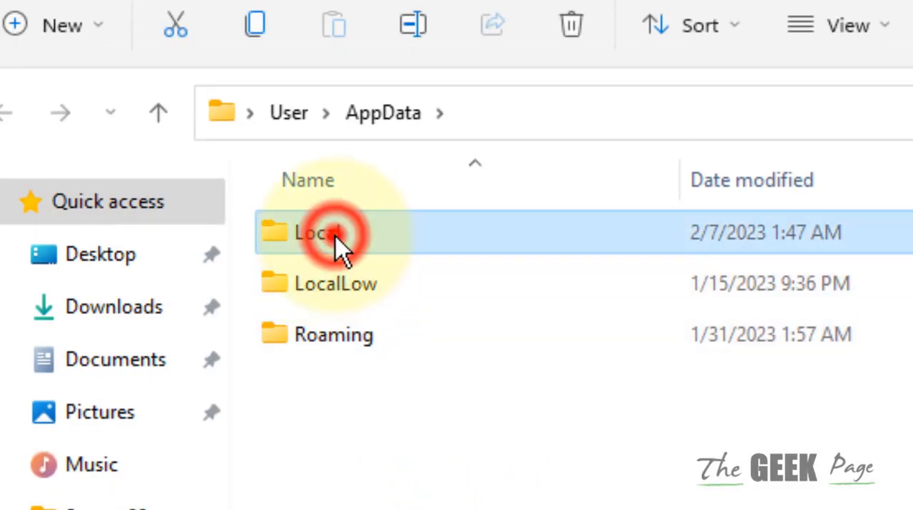
pyautogui.doubleClick(325, 234)
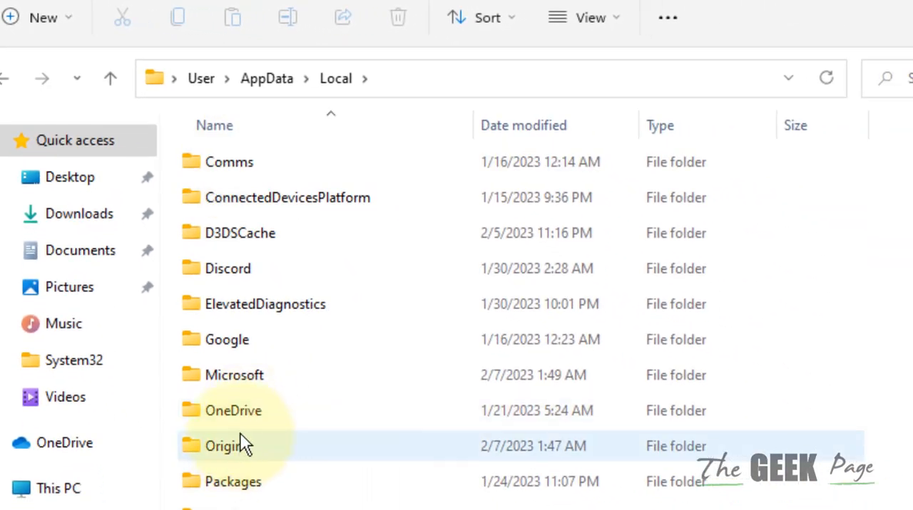
pyautogui.doubleClick(234, 375)
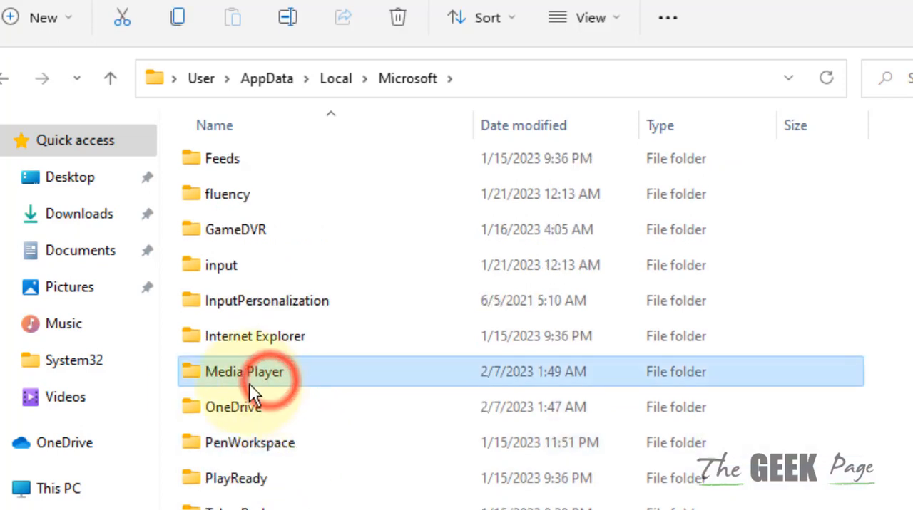
pyautogui.doubleClick(245, 372)
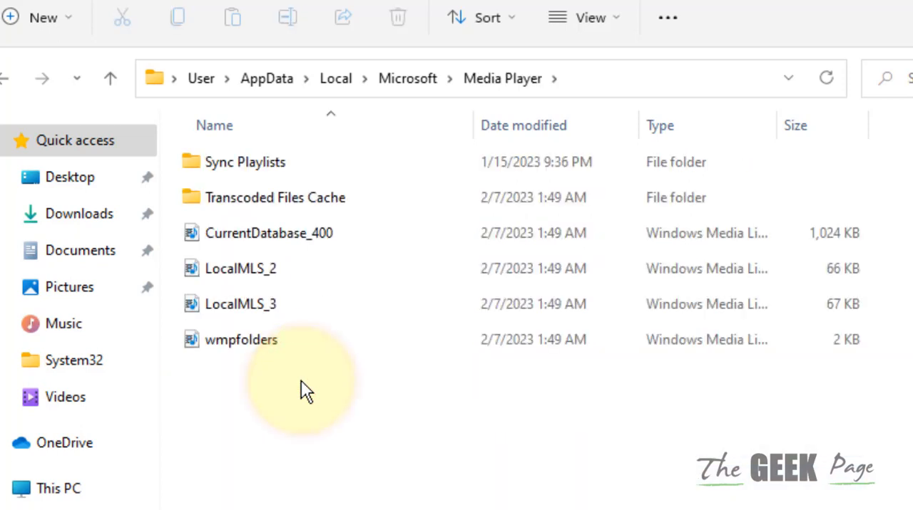
pyautogui.moveTo(325, 405)
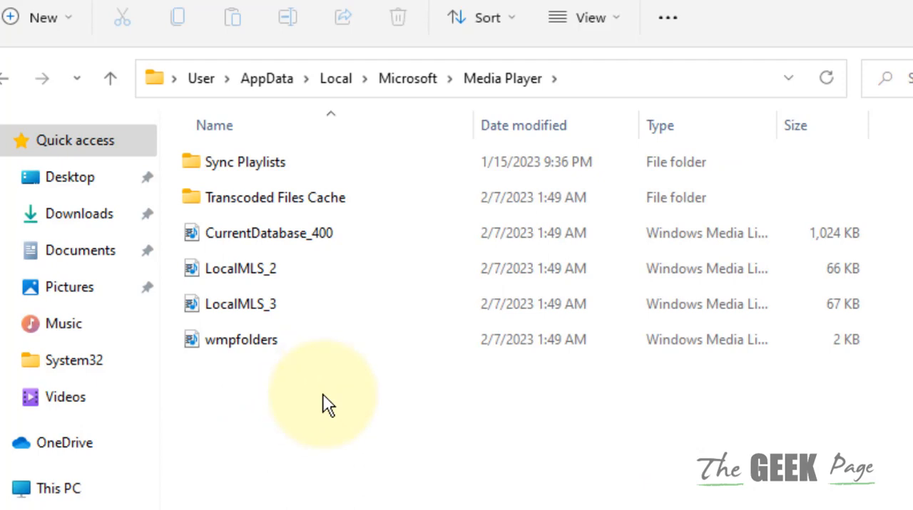
# Step: Cut all Media Player files and create a 'media player backup' folder on the desktop
pyautogui.press('ctrl+a')
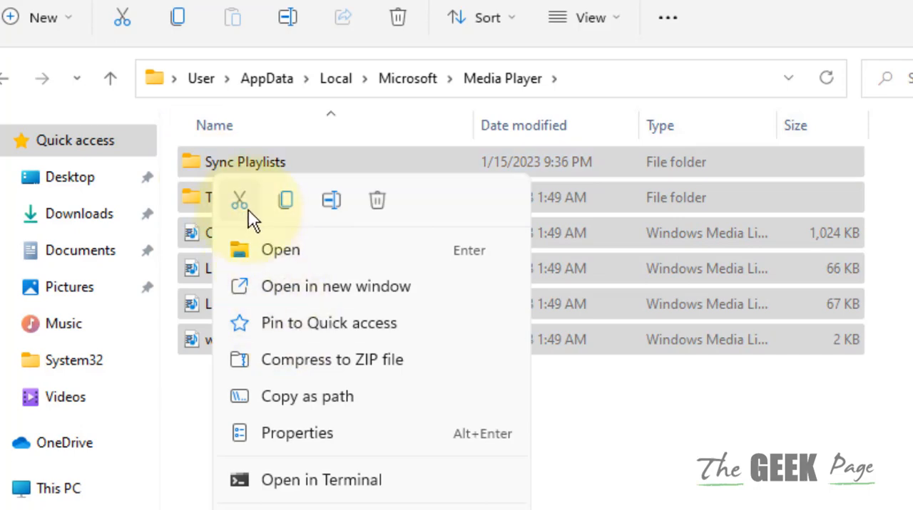
pyautogui.click(484, 406)
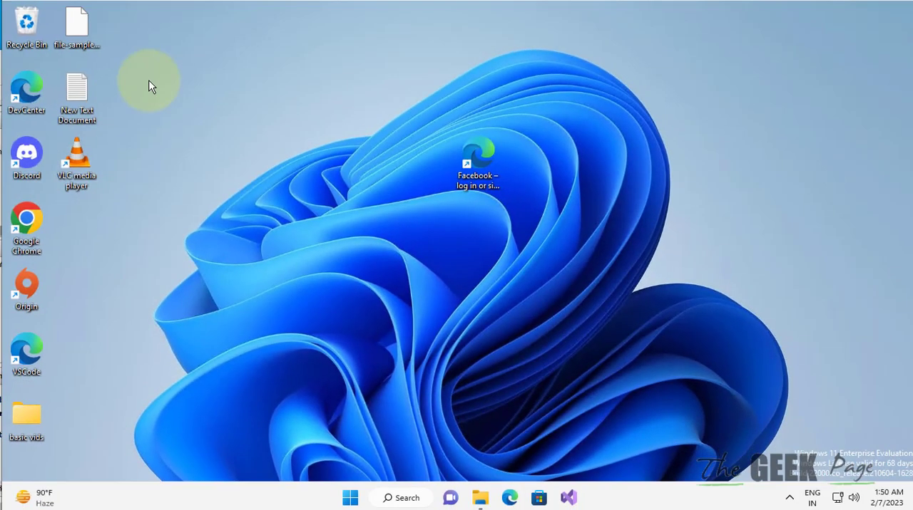
pyautogui.rightClick(151, 83)
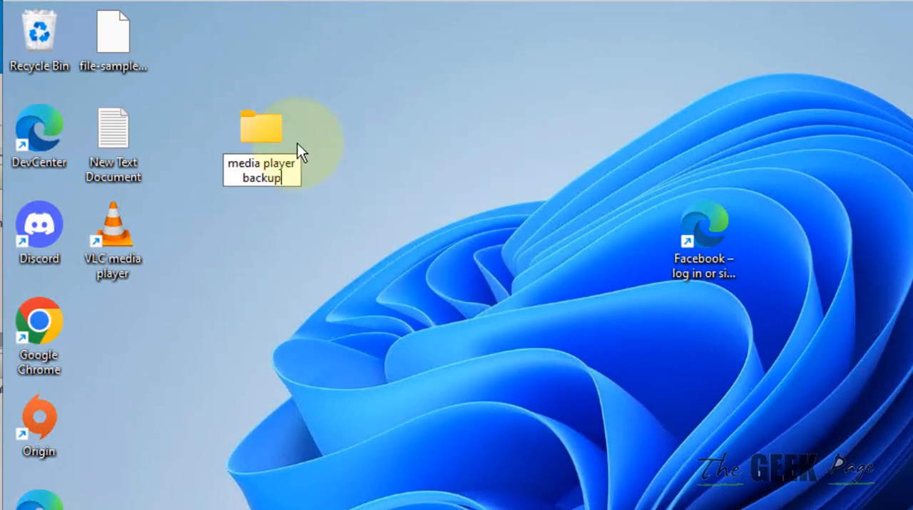
pyautogui.doubleClick(262, 127)
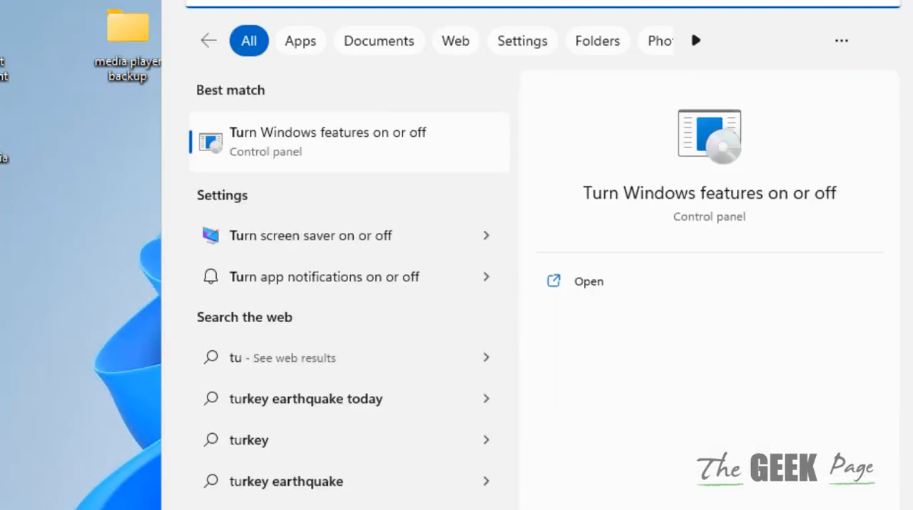
# Step: Find 'Turn Windows features on or off' and expand the Media Features group
pyautogui.write('turn windows f')
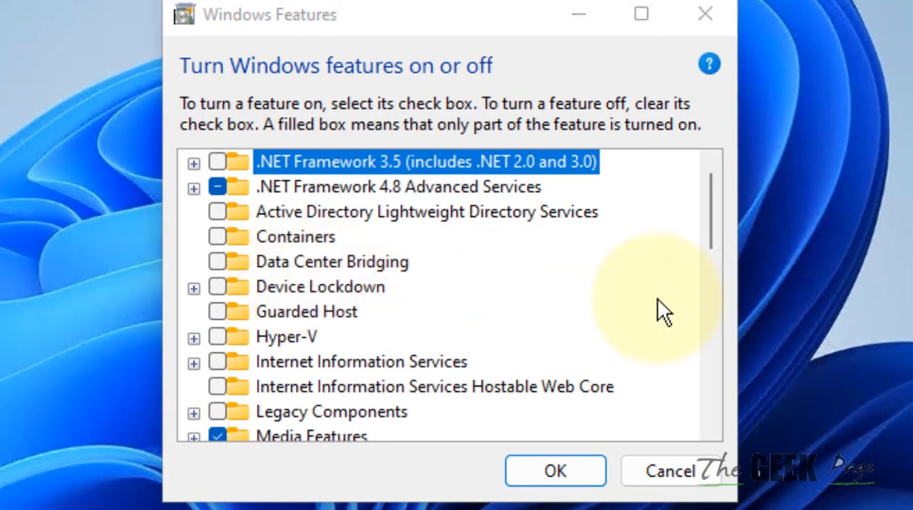
pyautogui.scroll(-3)
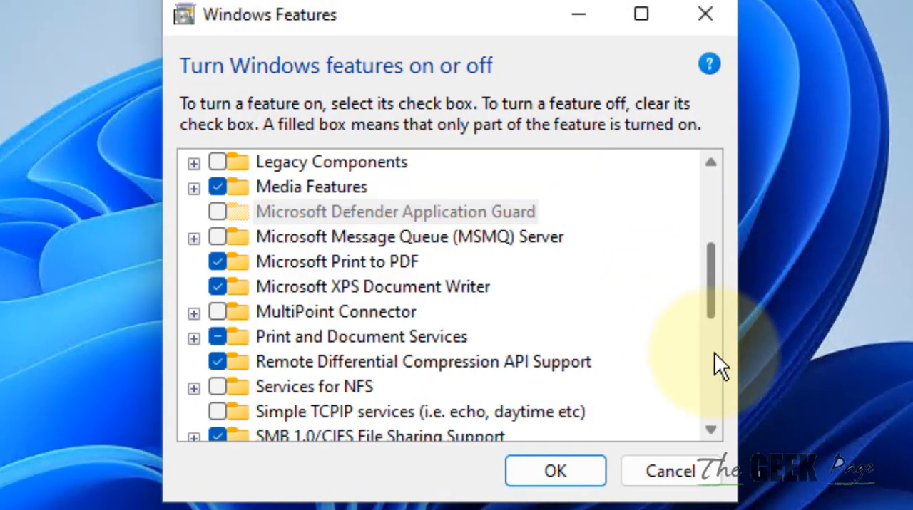
pyautogui.scroll(-3)
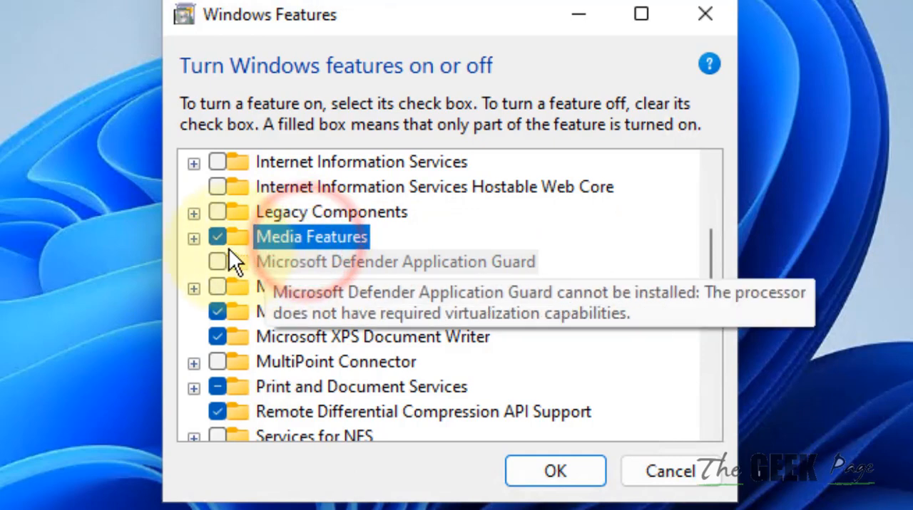
pyautogui.click(194, 237)
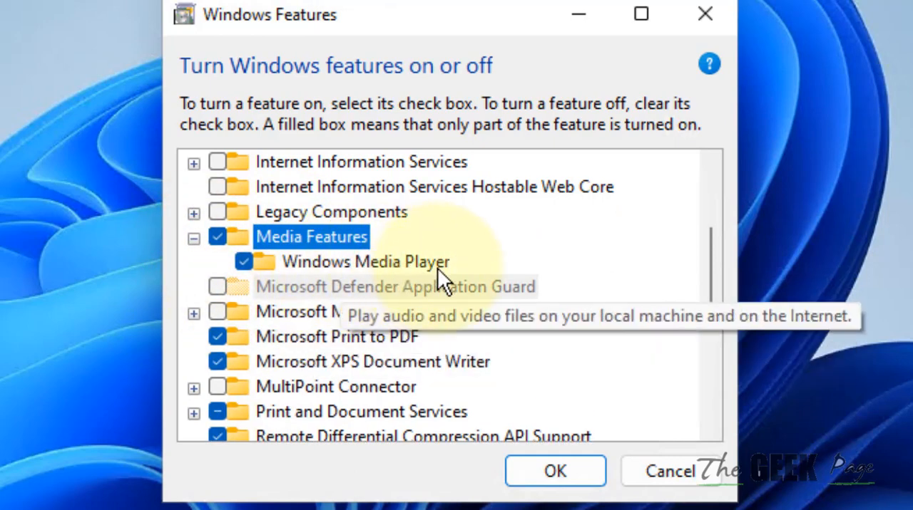
# Step: Uncheck Windows Media Player, confirm the warning, and apply the change
pyautogui.click(245, 262)
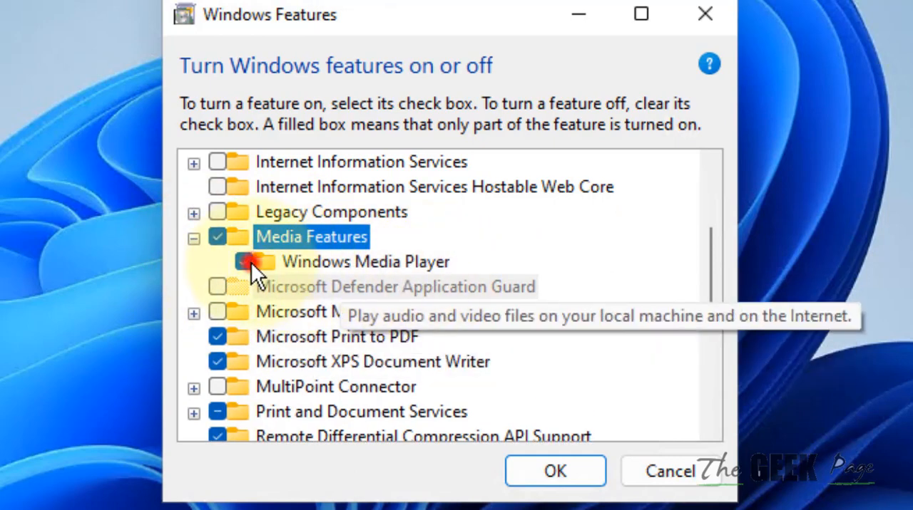
pyautogui.click(243, 262)
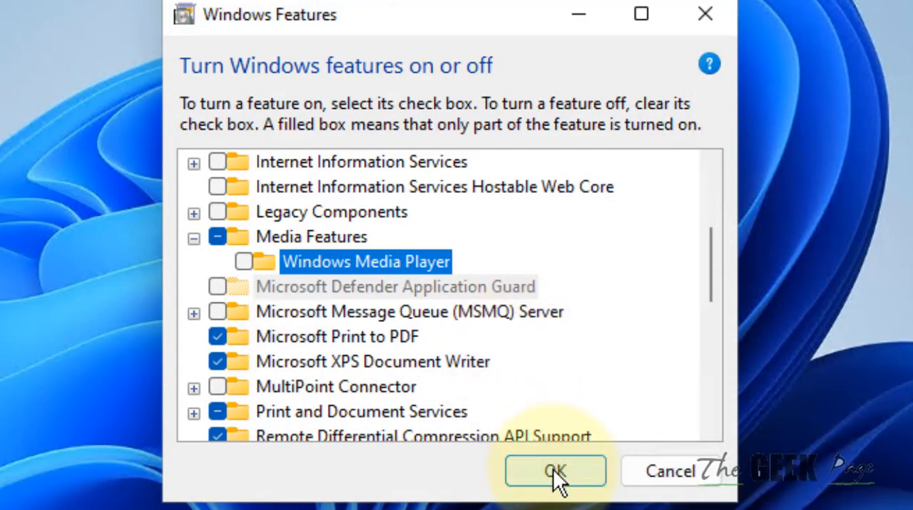
pyautogui.click(554, 471)
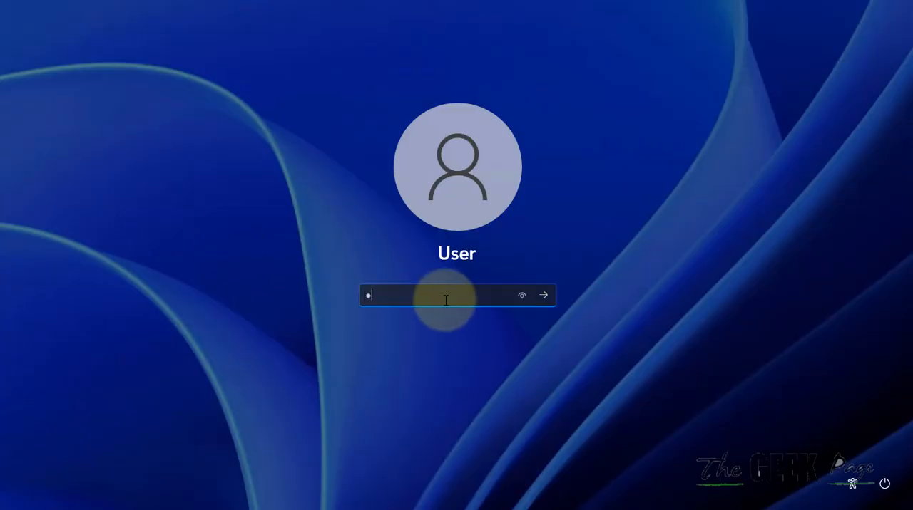
# Step: Enter the sign-in password on the lock screen to reach the desktop
pyautogui.click(544, 294)
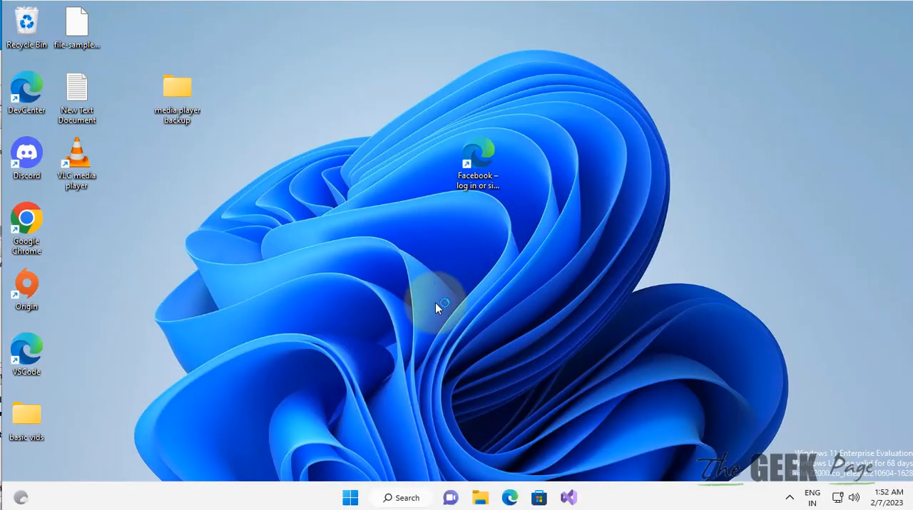
pyautogui.click(402, 497)
pyautogui.write('turn windows features on or off')
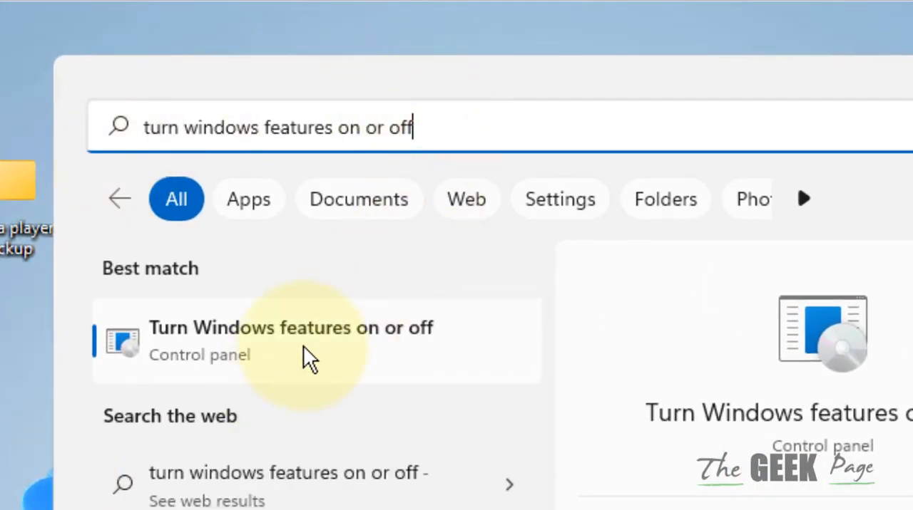
# Step: Re-enable Windows Media Player under Media Features and apply it
pyautogui.click(291, 338)
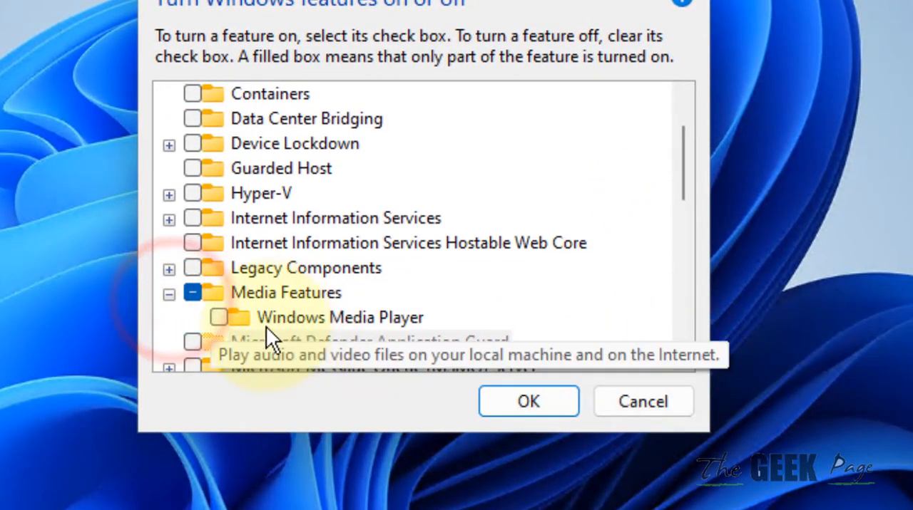
pyautogui.click(217, 318)
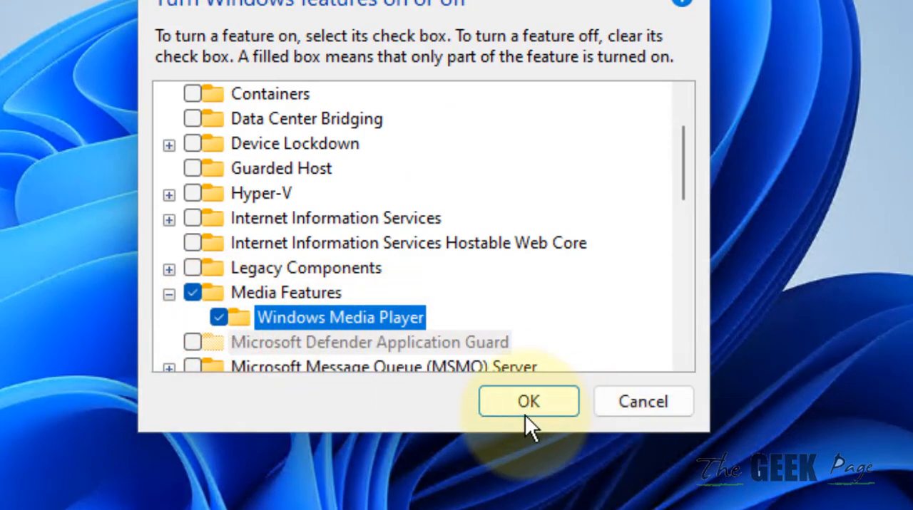
pyautogui.click(528, 402)
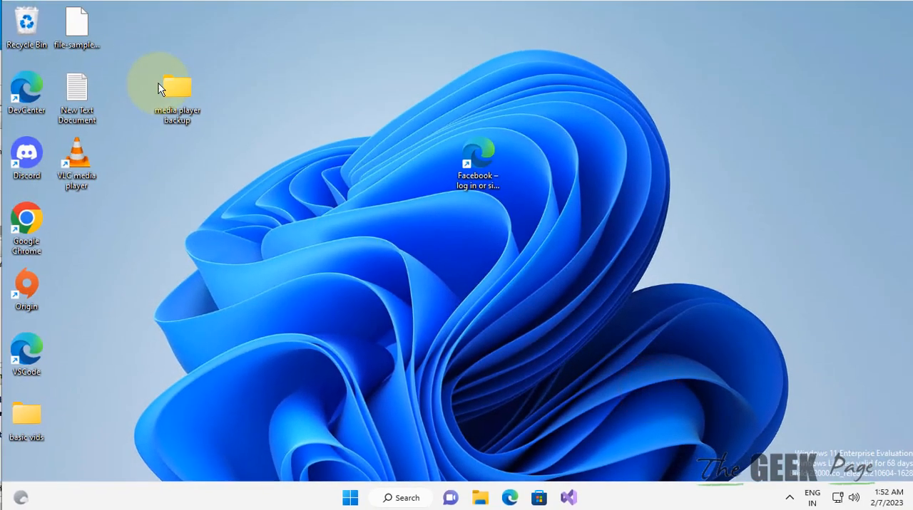
# Step: Copy all six items from the media player backup folder
pyautogui.doubleClick(176, 85)
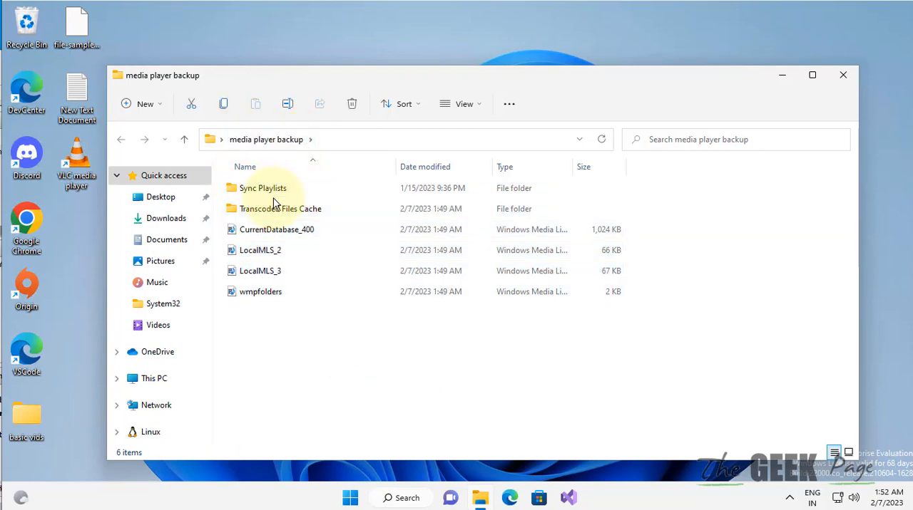
pyautogui.press('ctrl+a')
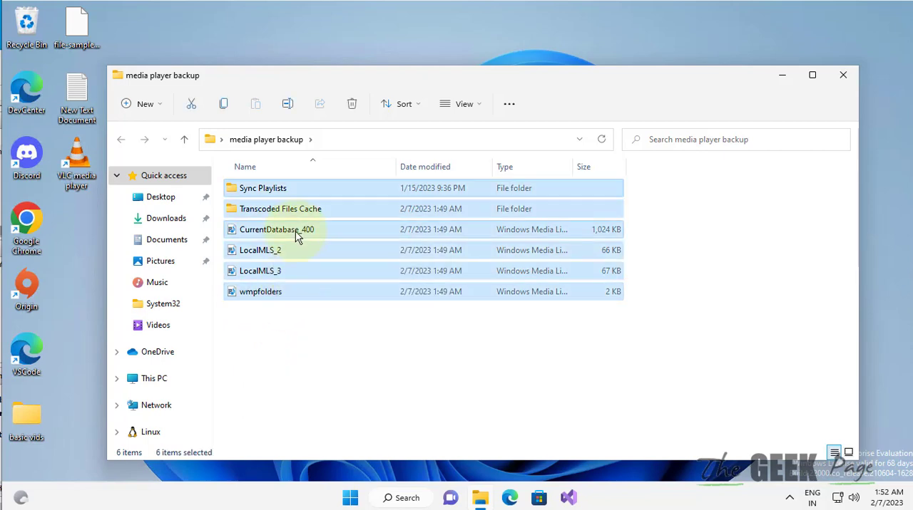
pyautogui.rightClick(297, 233)
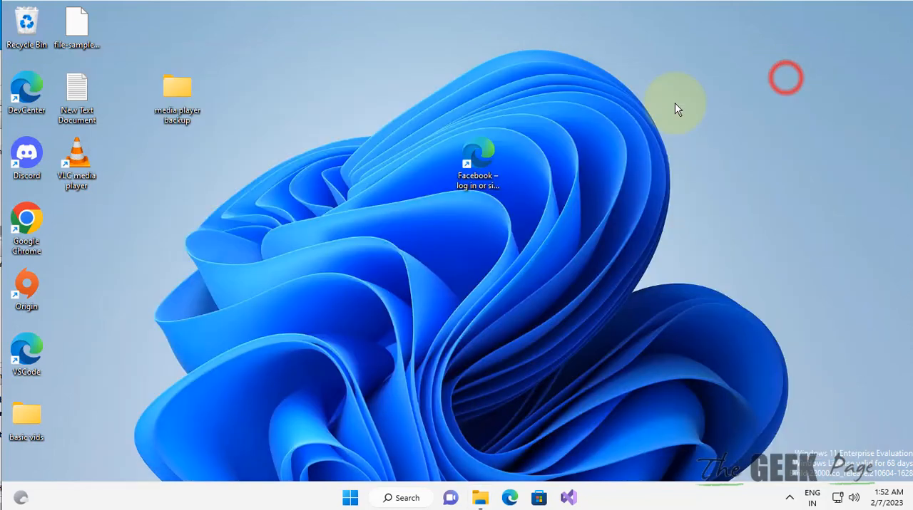
pyautogui.doubleClick(177, 89)
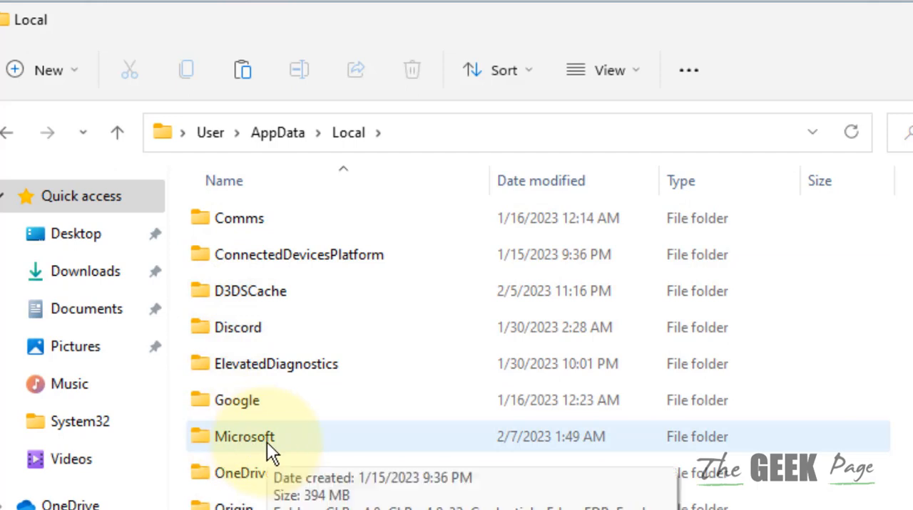
# Step: Paste the backup items into Media Player and launch Windows Media Player
pyautogui.doubleClick(243, 436)
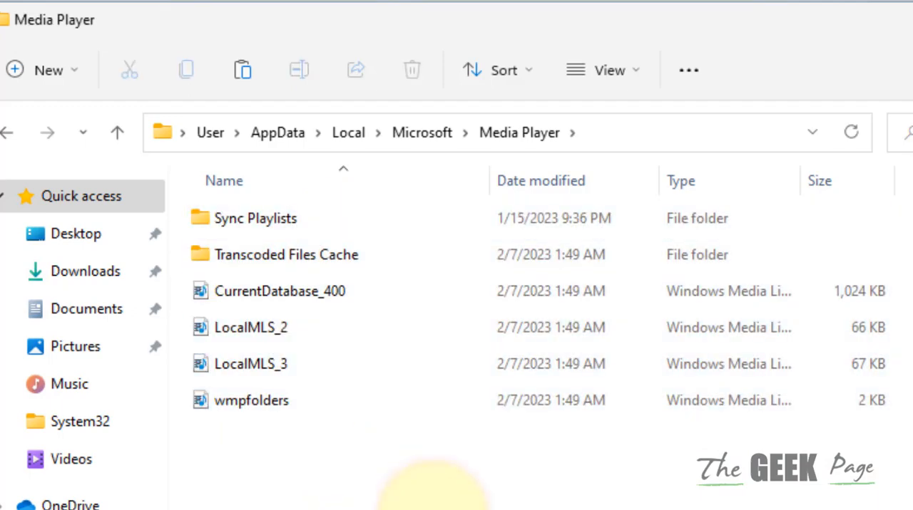
pyautogui.write('m')
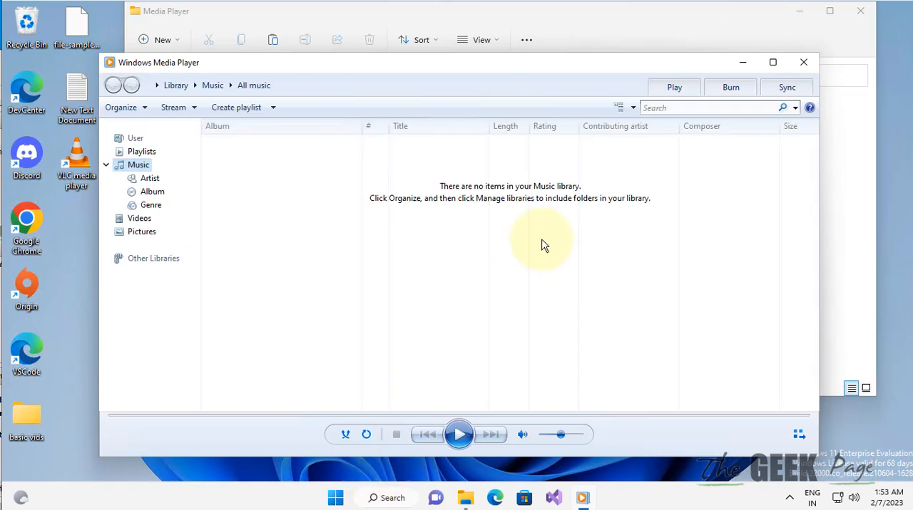
pyautogui.moveTo(539, 242)
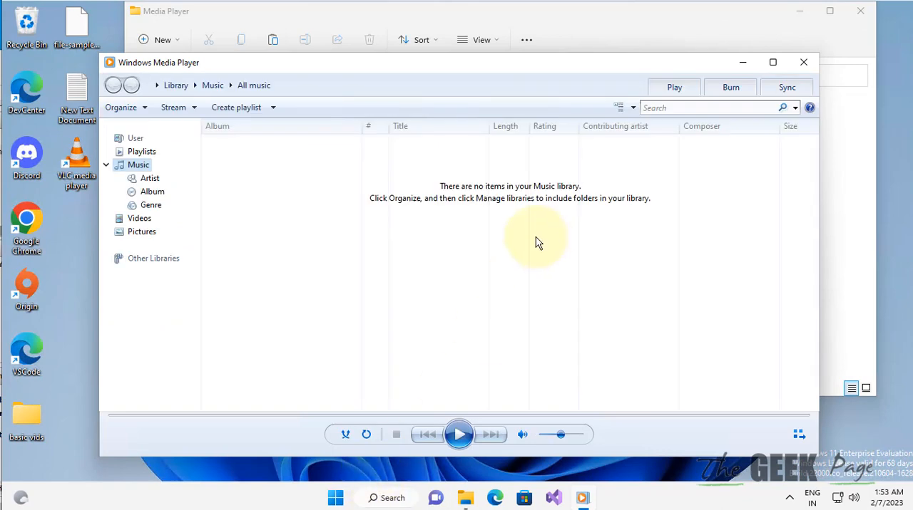